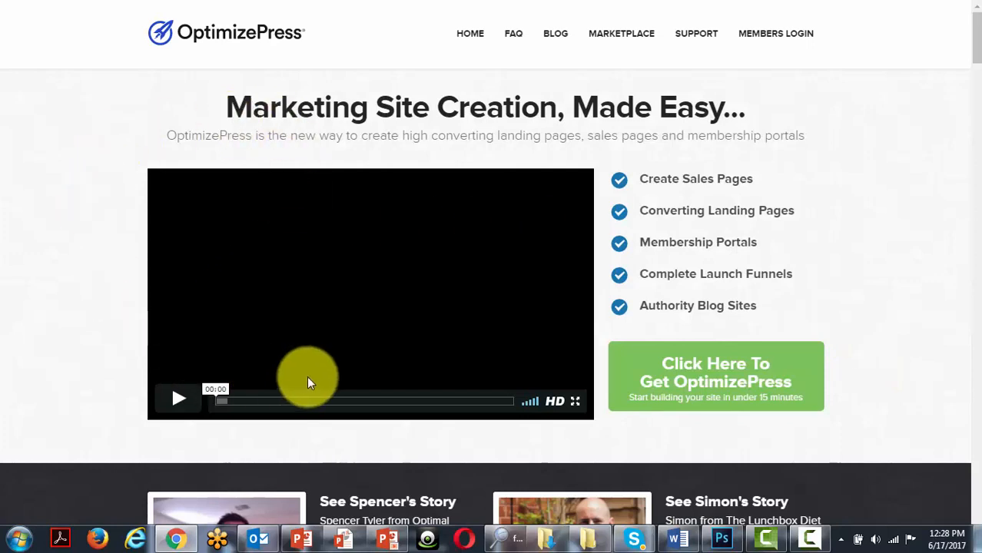
mouse_move(786, 452)
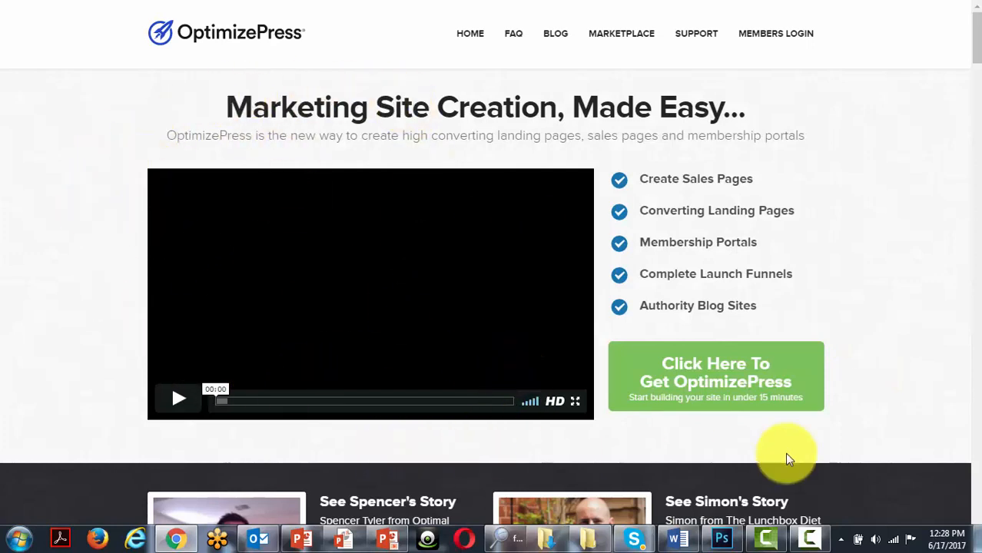
mouse_move(347, 434)
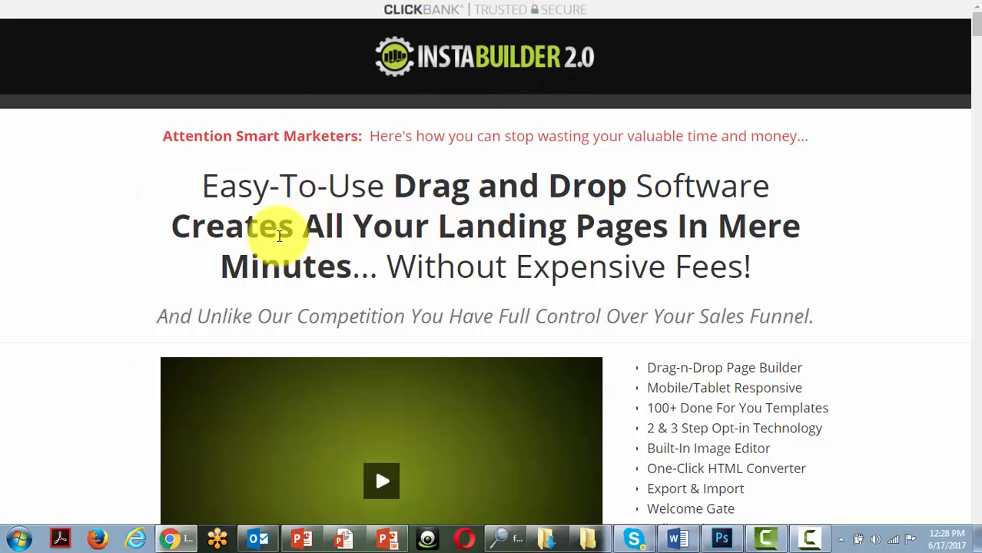
mouse_move(376, 315)
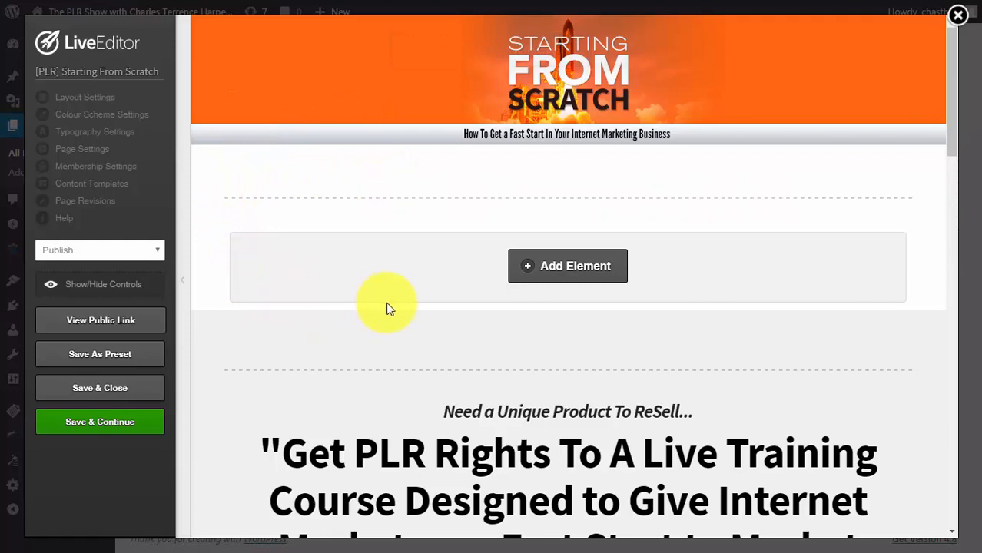
mouse_move(127, 122)
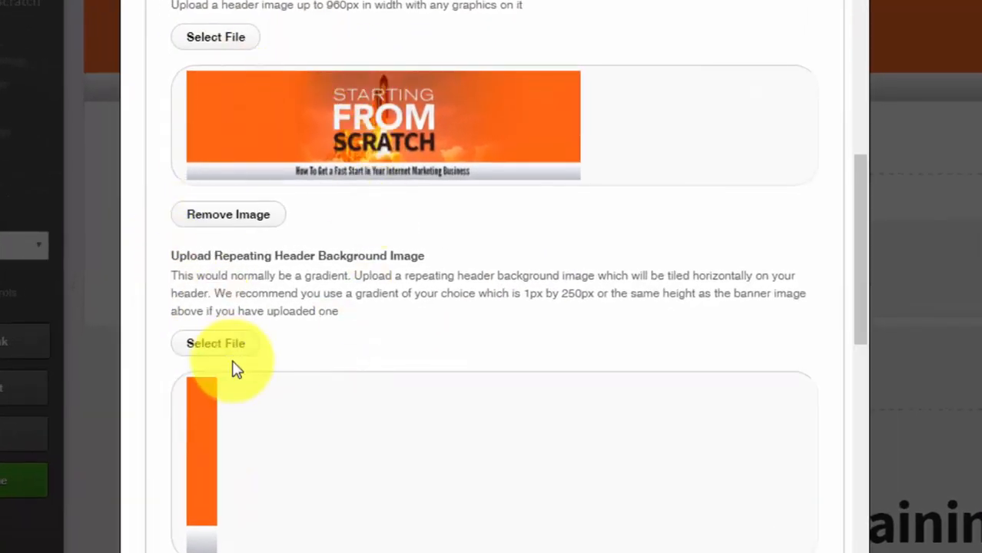
mouse_move(282, 418)
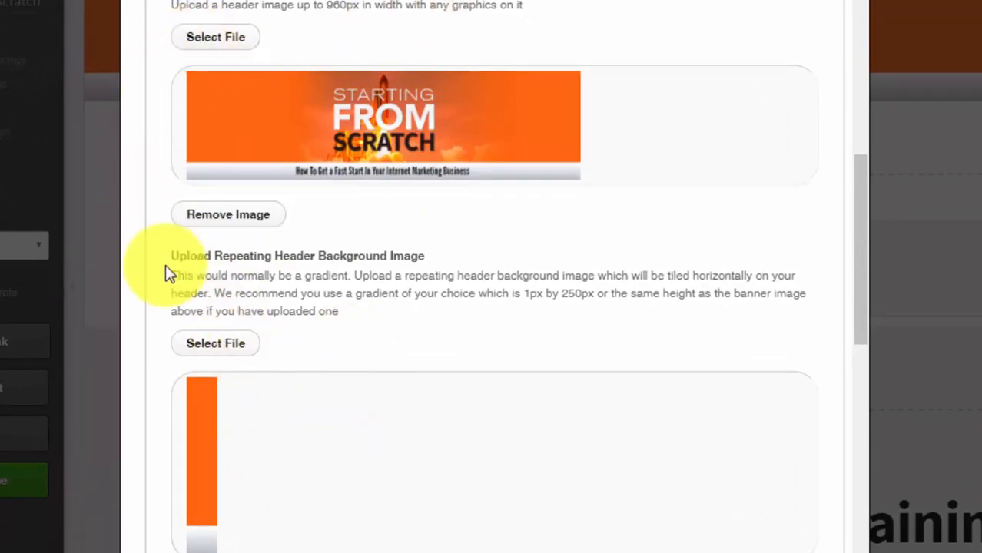
mouse_move(487, 338)
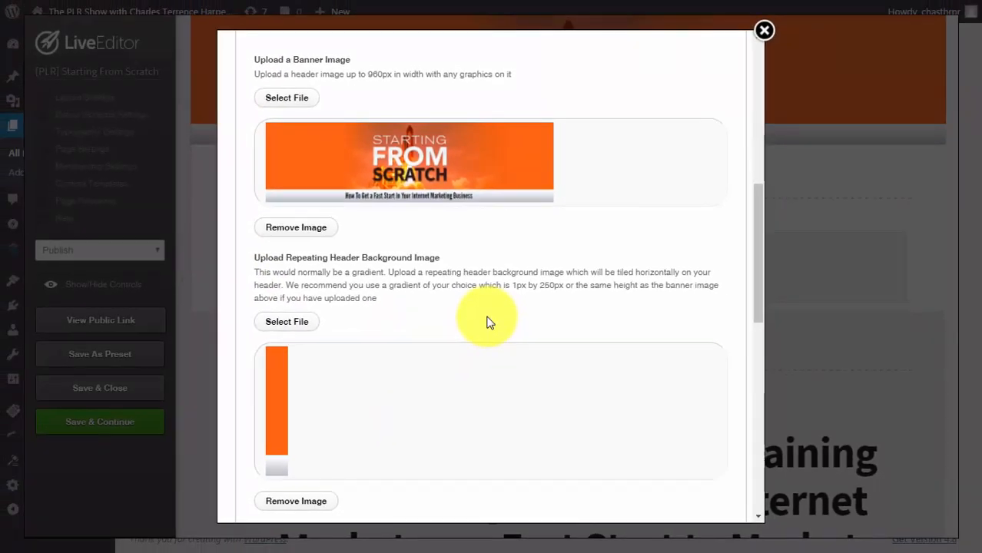
Close the header image settings, keeping the banner image and orange repeating header background.
click(763, 30)
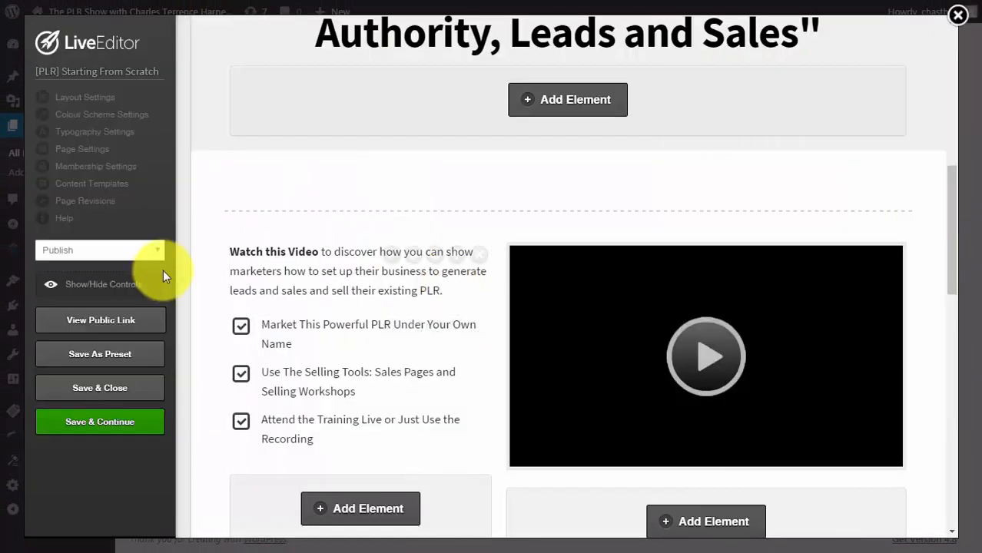
mouse_move(519, 192)
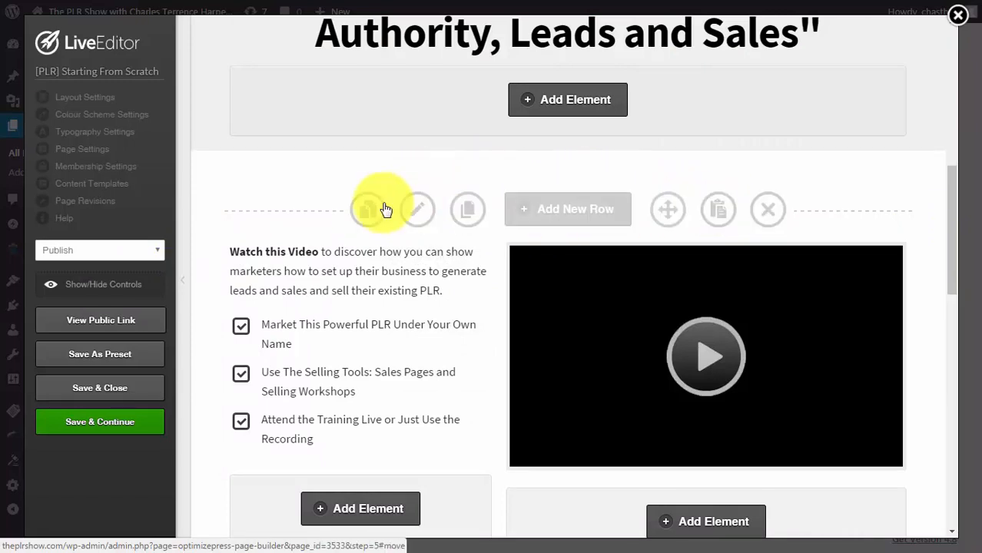
mouse_move(667, 209)
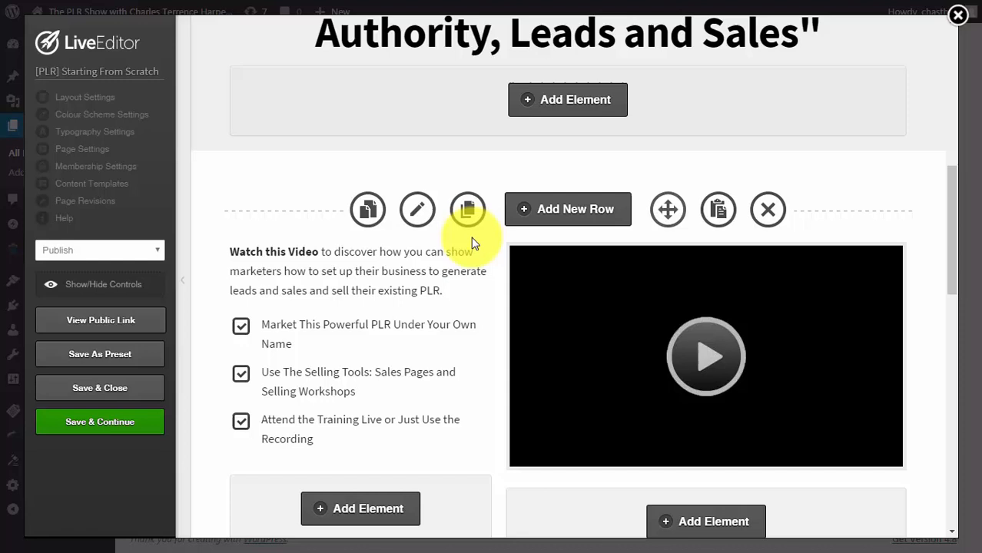
click(467, 209)
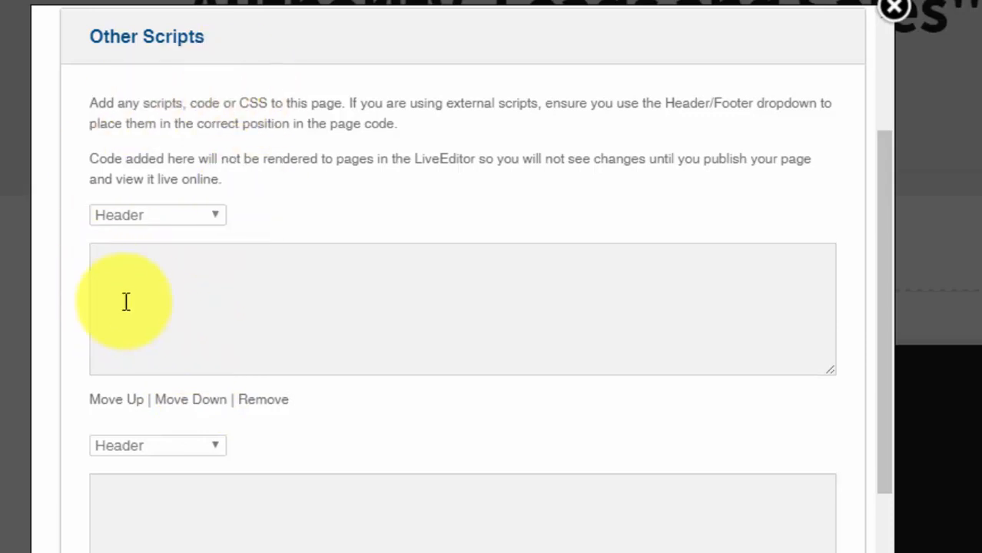
mouse_move(121, 263)
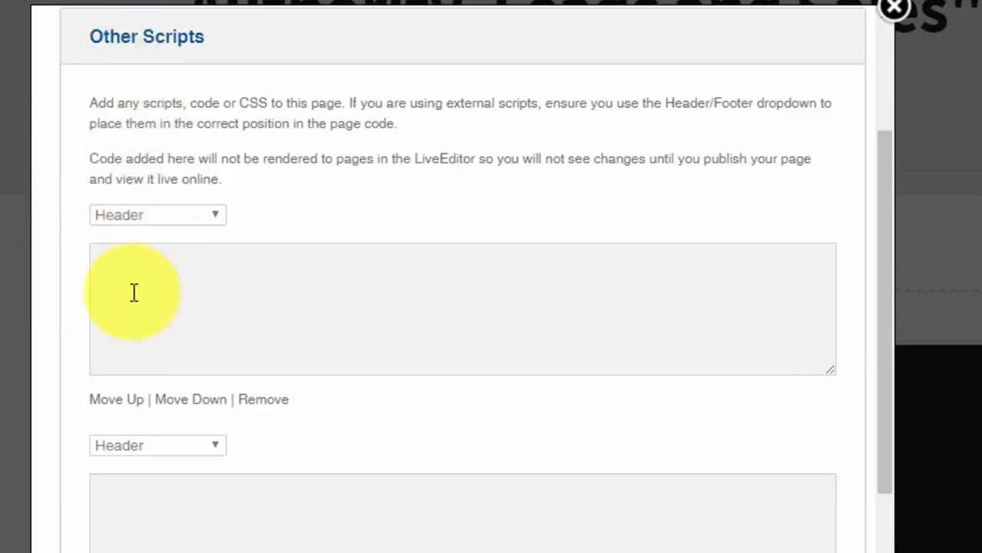
mouse_move(221, 323)
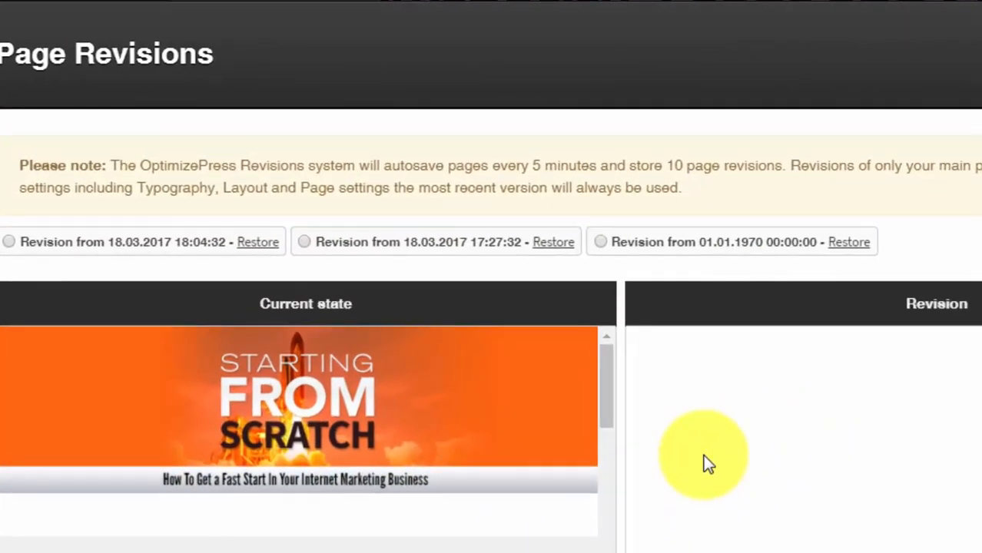
mouse_move(926, 467)
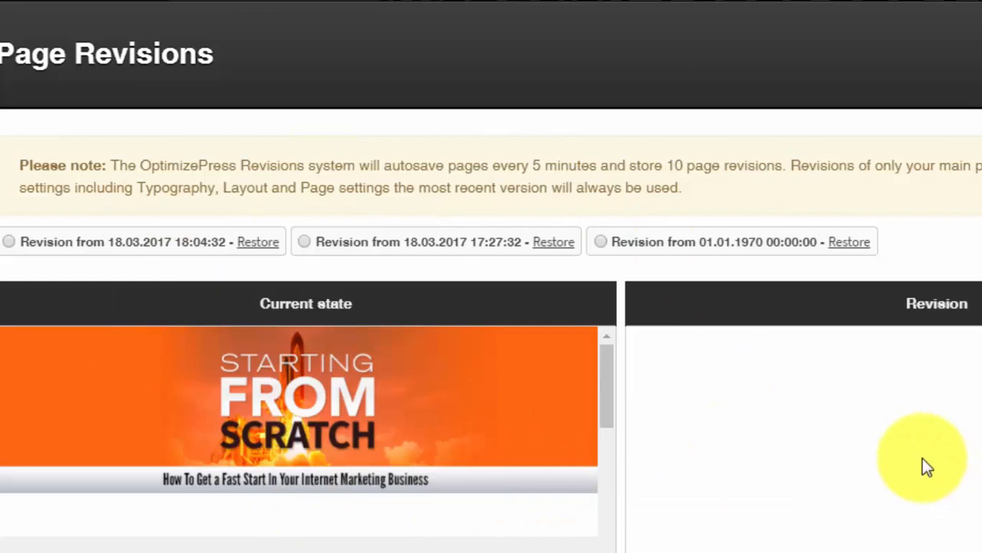
mouse_move(361, 503)
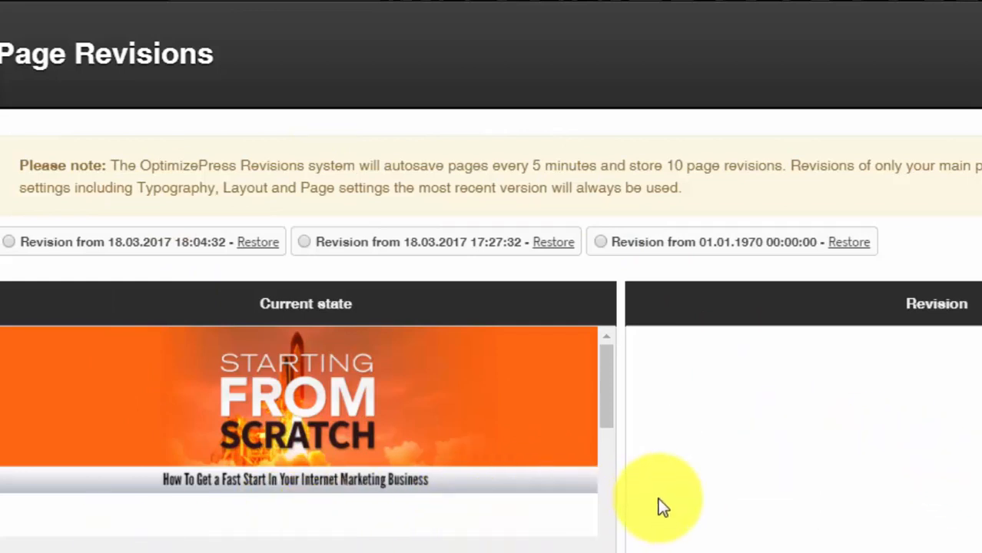
mouse_move(838, 468)
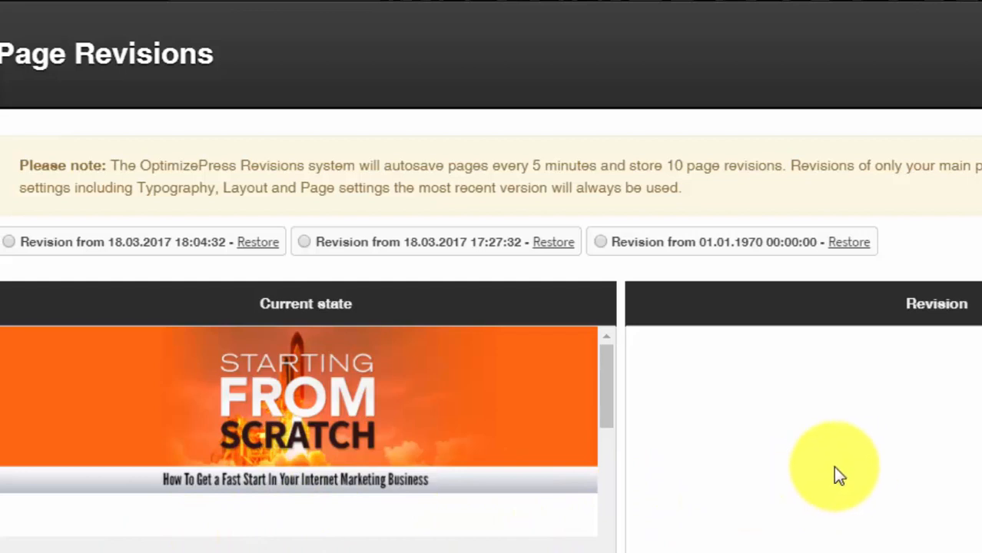
mouse_move(766, 511)
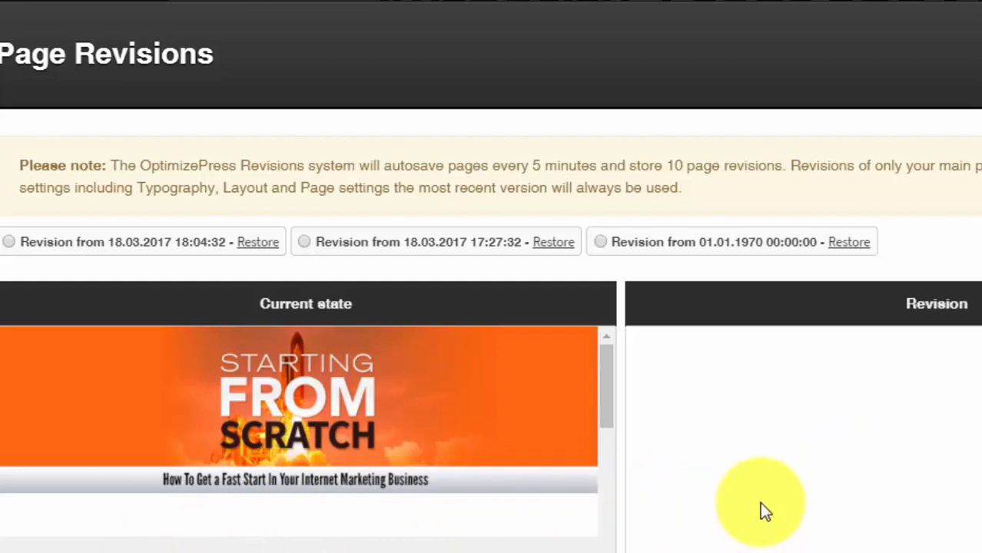
mouse_move(726, 484)
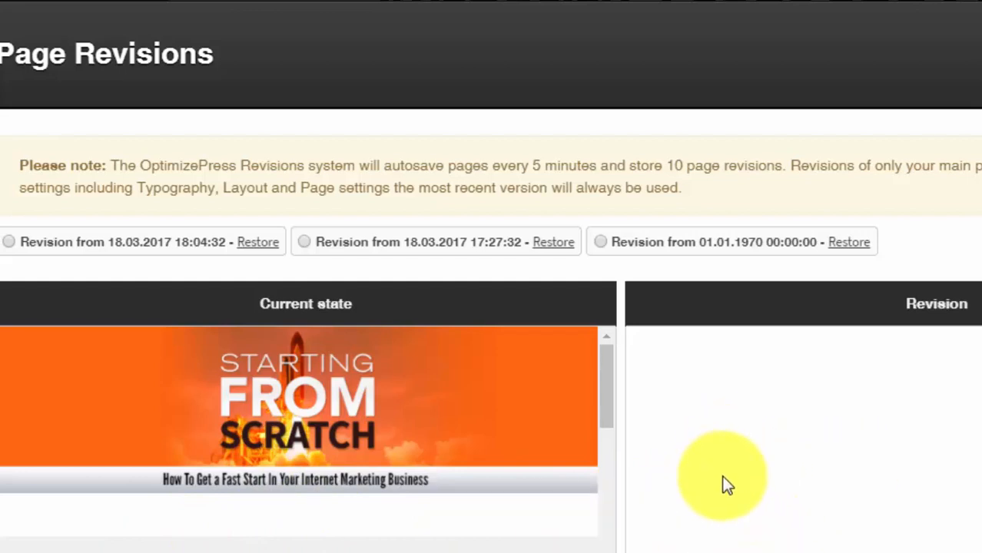
mouse_move(730, 469)
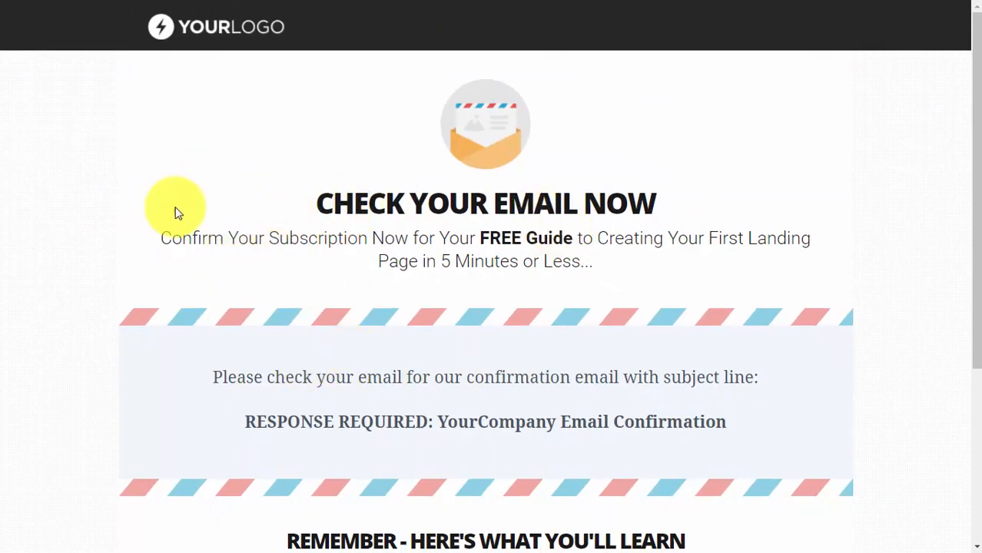
mouse_move(494, 434)
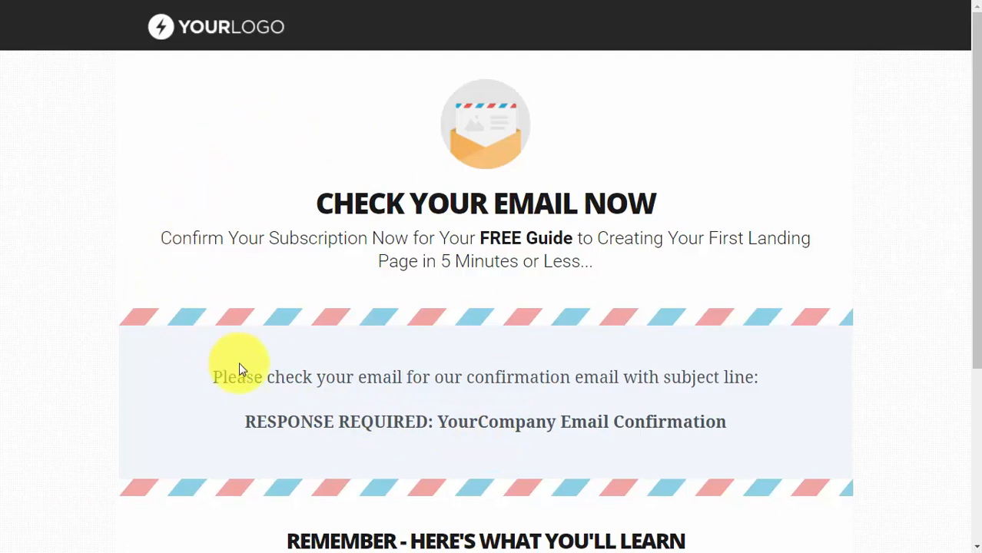
mouse_move(182, 395)
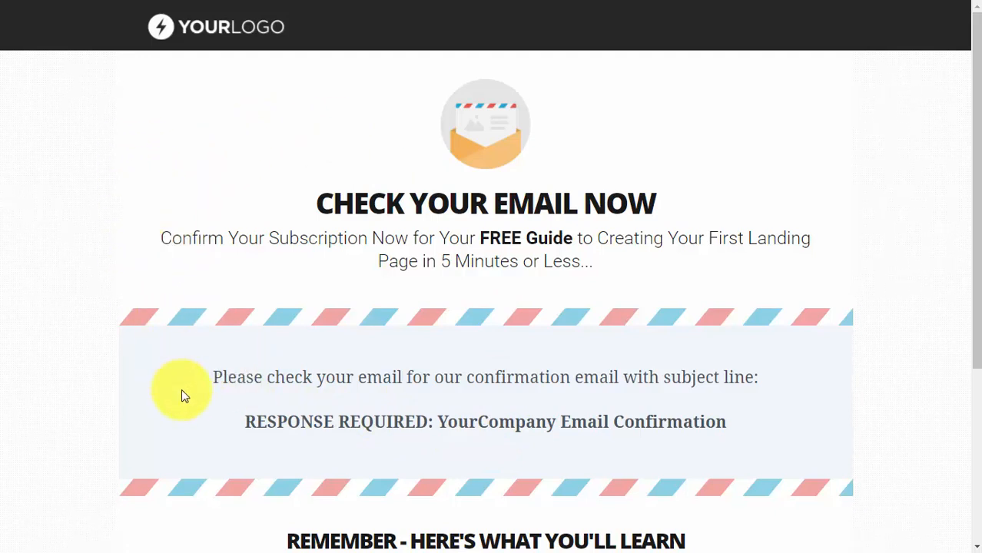
mouse_move(430, 467)
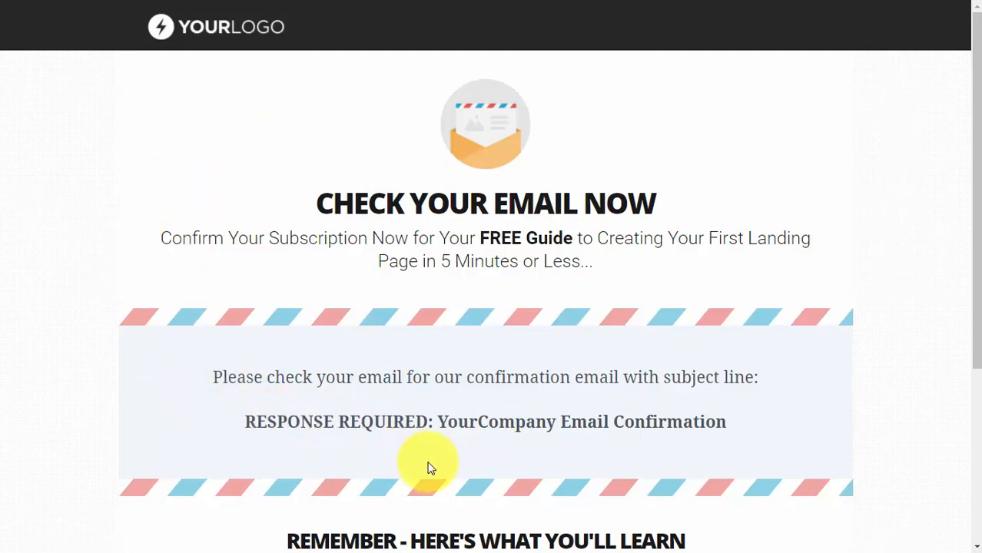
mouse_move(407, 447)
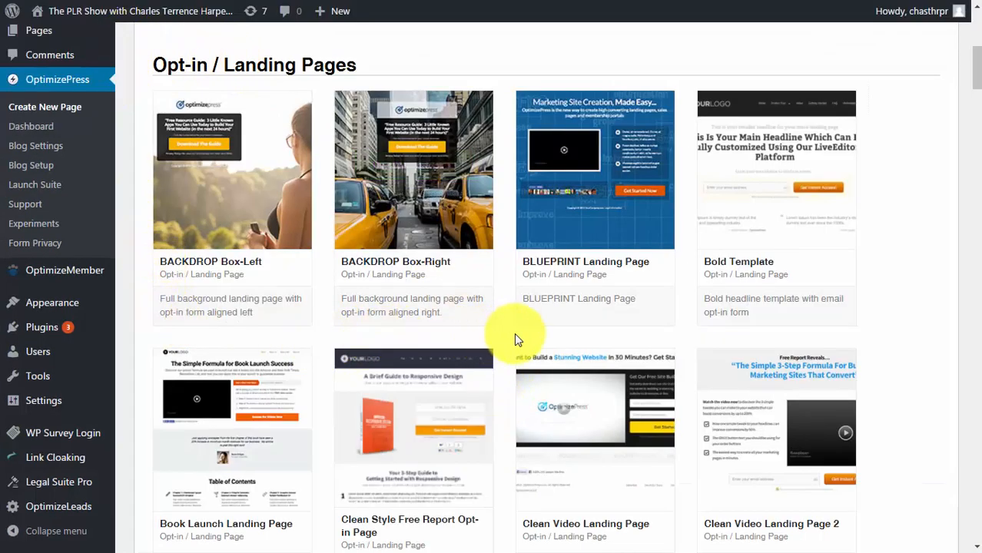
mouse_move(438, 335)
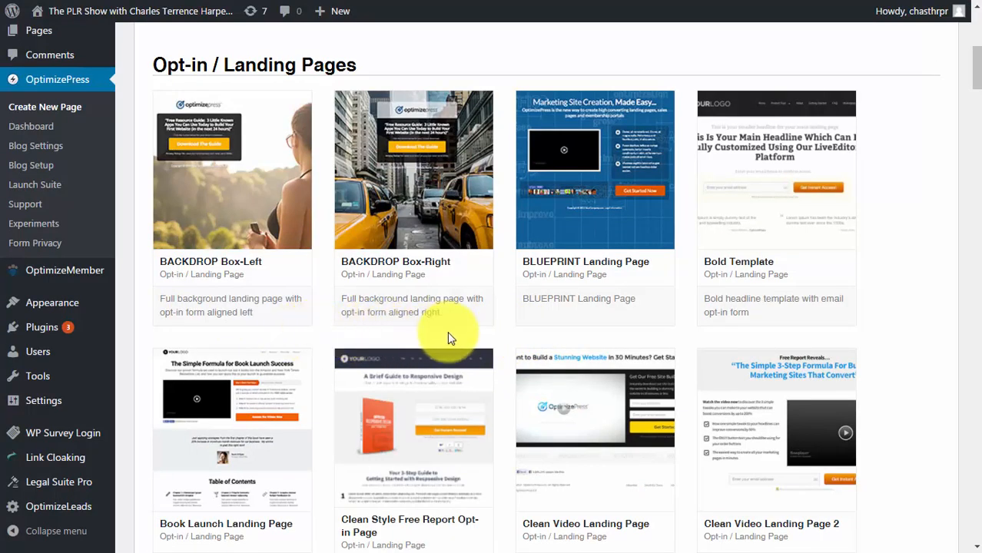
mouse_move(591, 382)
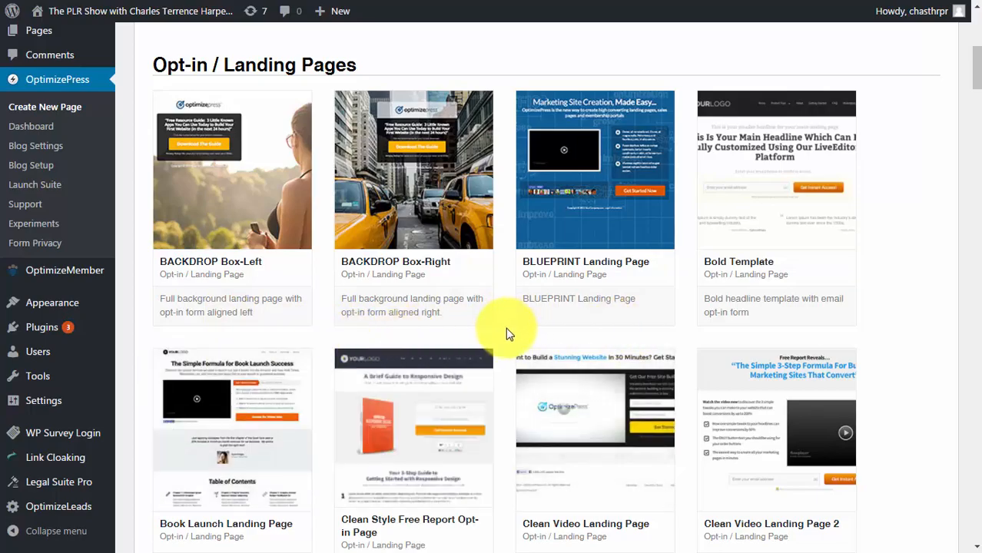
mouse_move(513, 334)
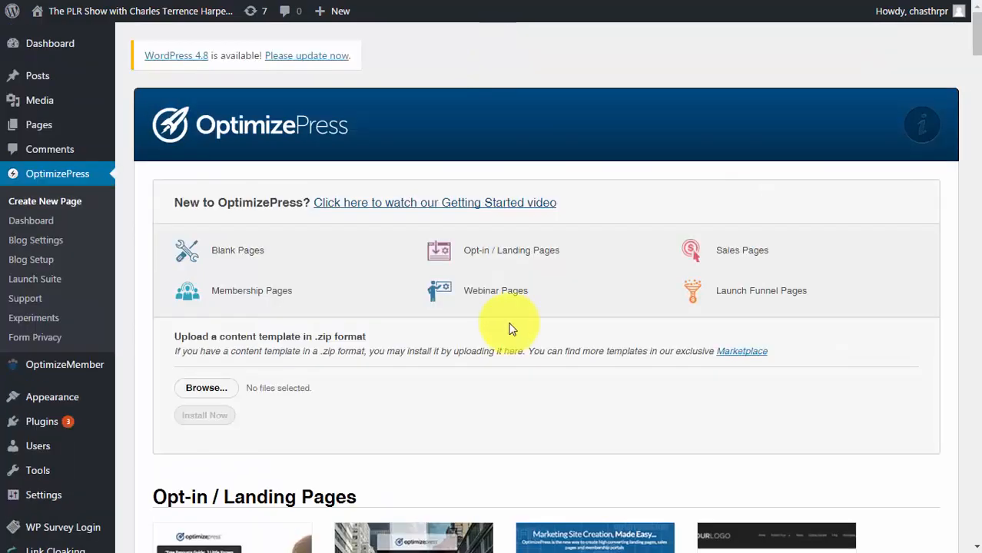
mouse_move(165, 396)
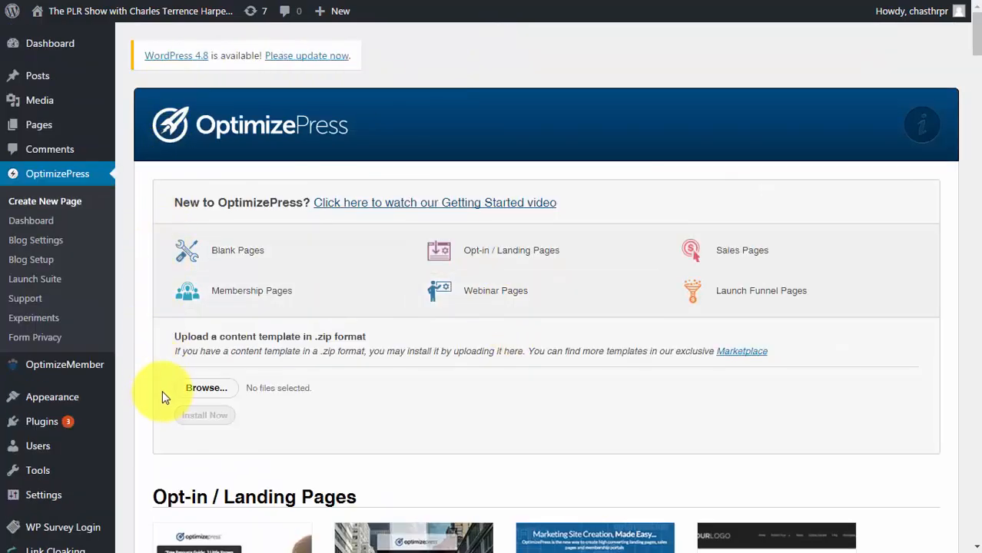
mouse_move(396, 442)
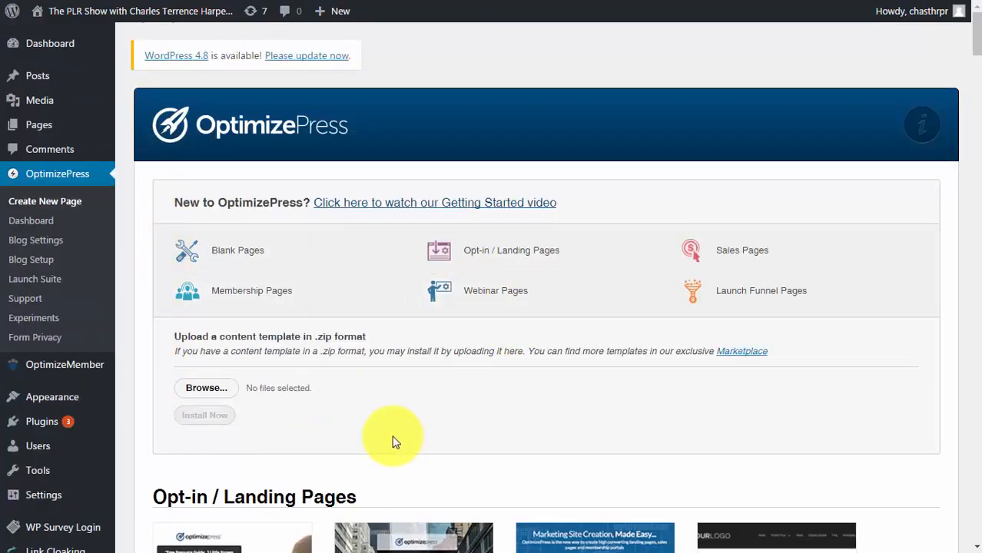
mouse_move(386, 435)
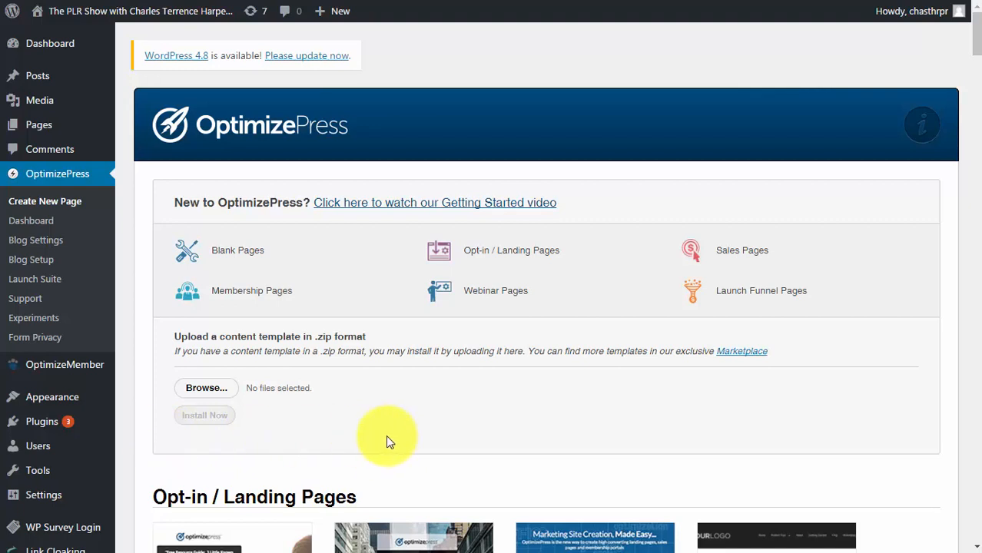
mouse_move(384, 441)
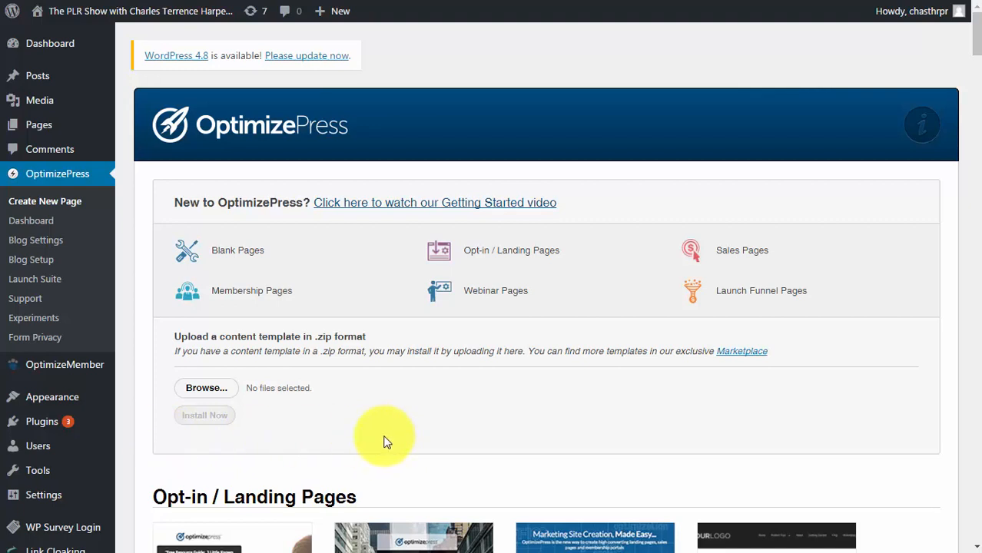
mouse_move(167, 430)
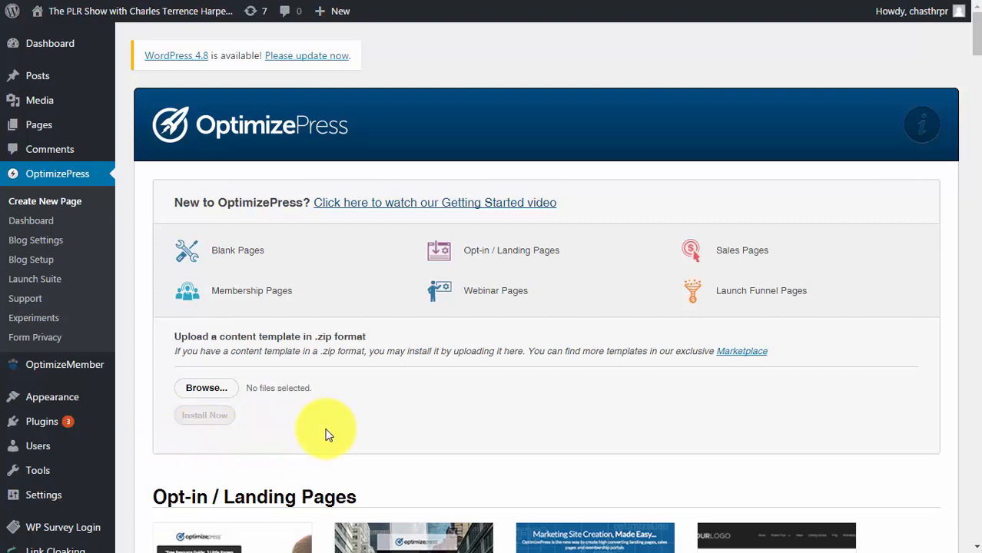
mouse_move(324, 432)
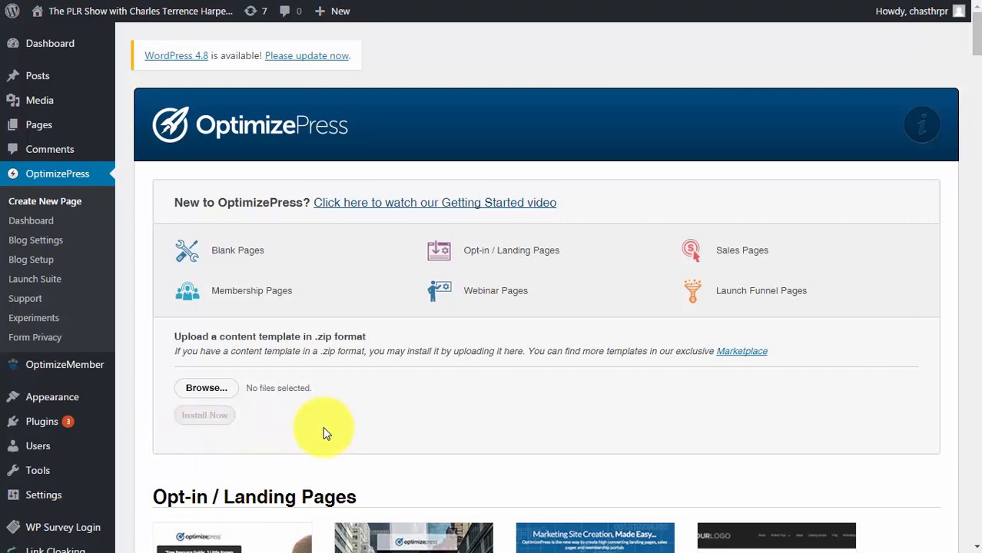